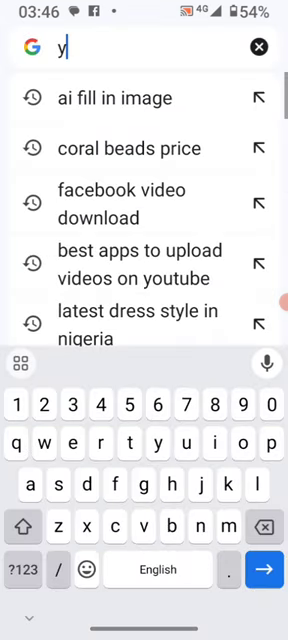
Navigate Chrome to youtube.com, landing on the channel customisation page.
type("outube.com")
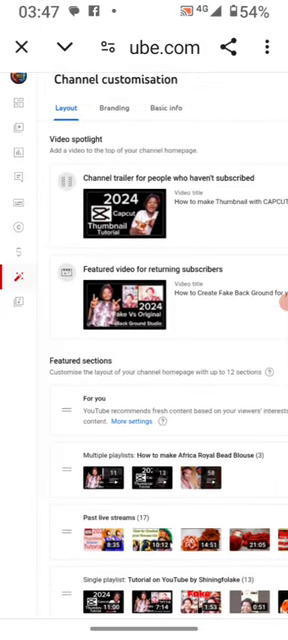
Scroll the customisation layout page to reveal the video spotlight and featured sections.
scroll("down", 3)
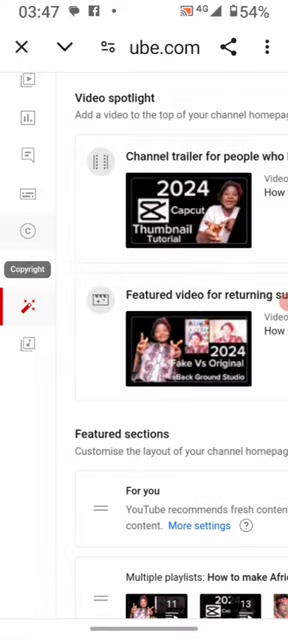
Open the Copyright section from the sidebar, showing no takedown requests.
left_click(28, 232)
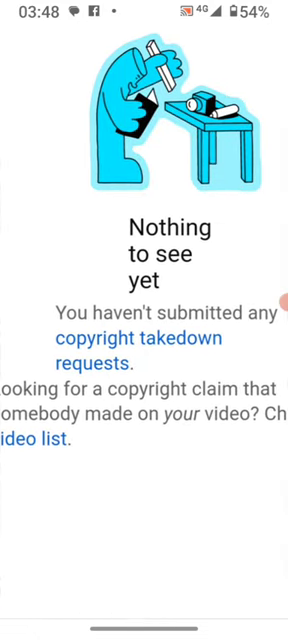